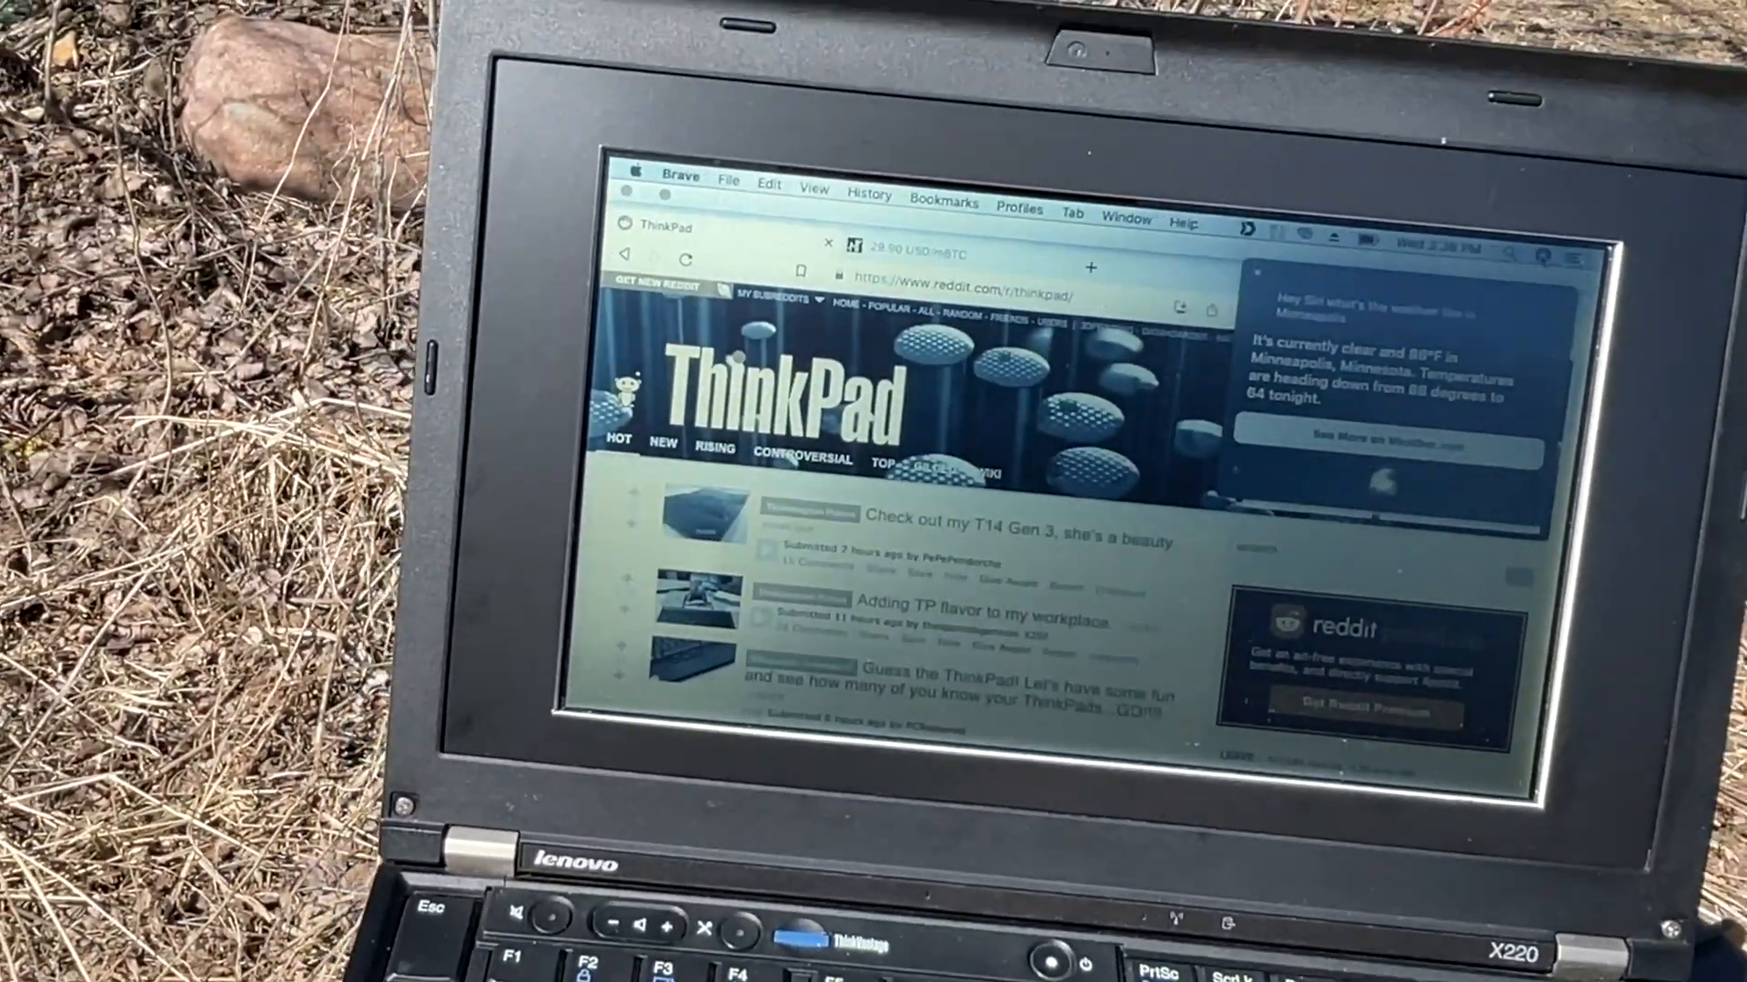
scroll(down, 3)
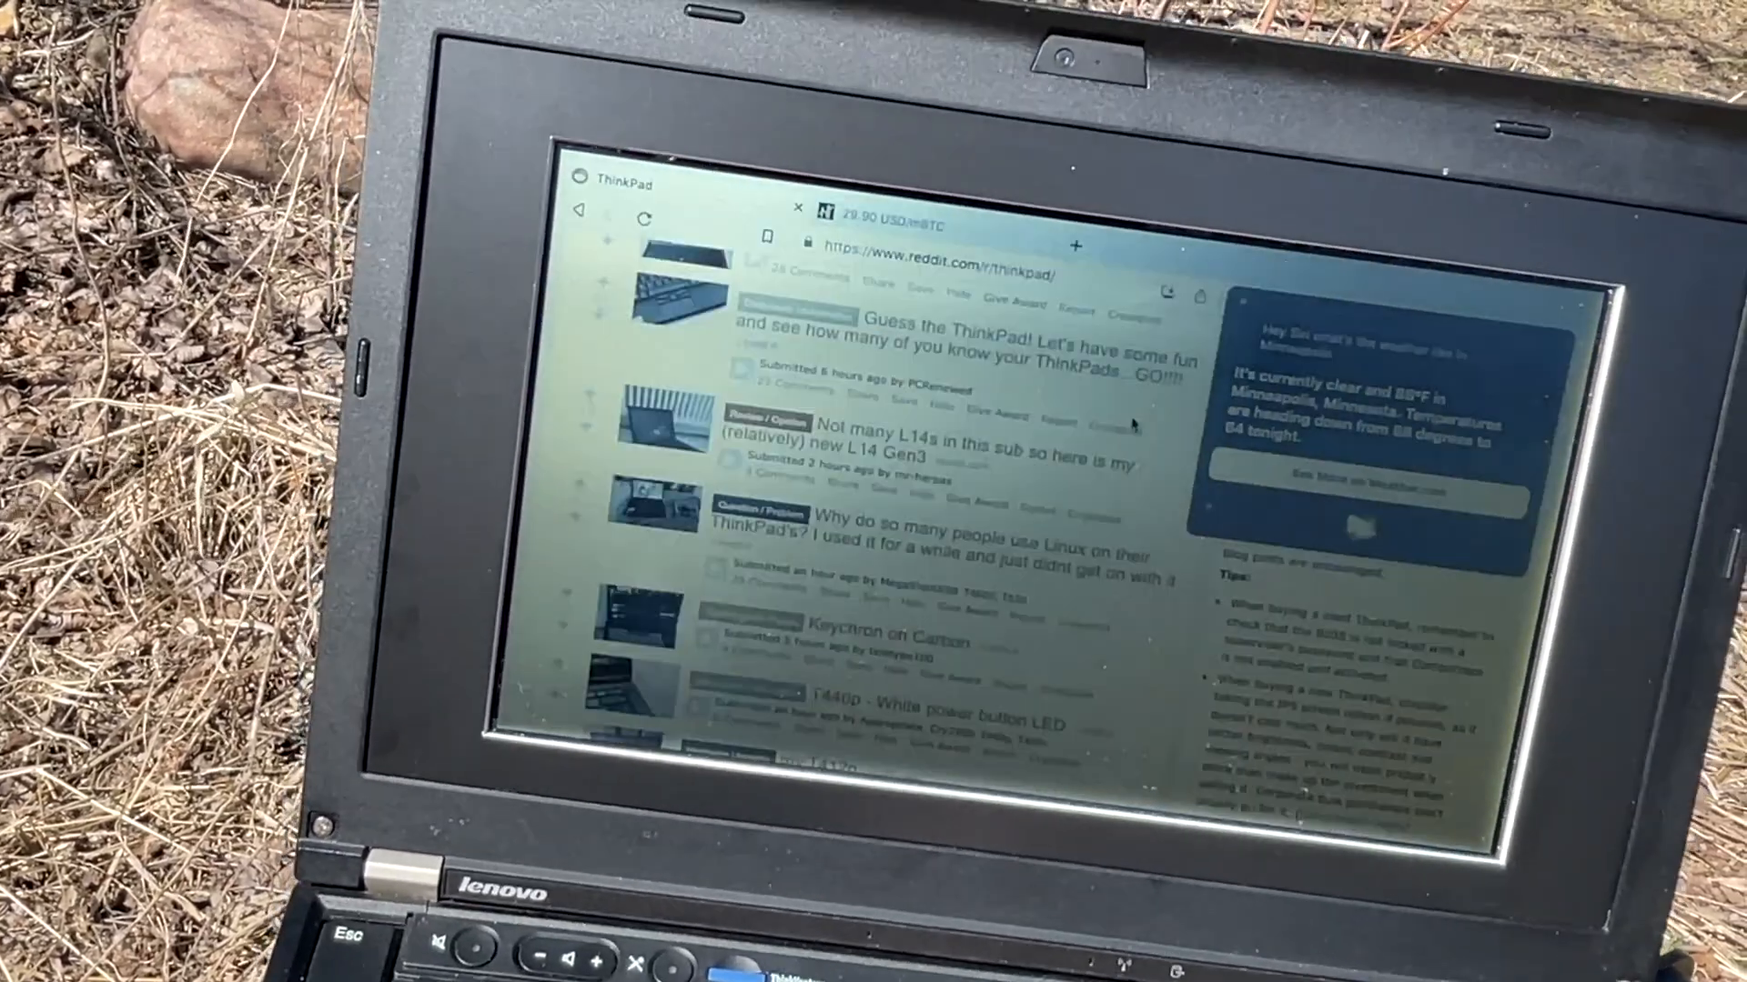
scroll(down, 3)
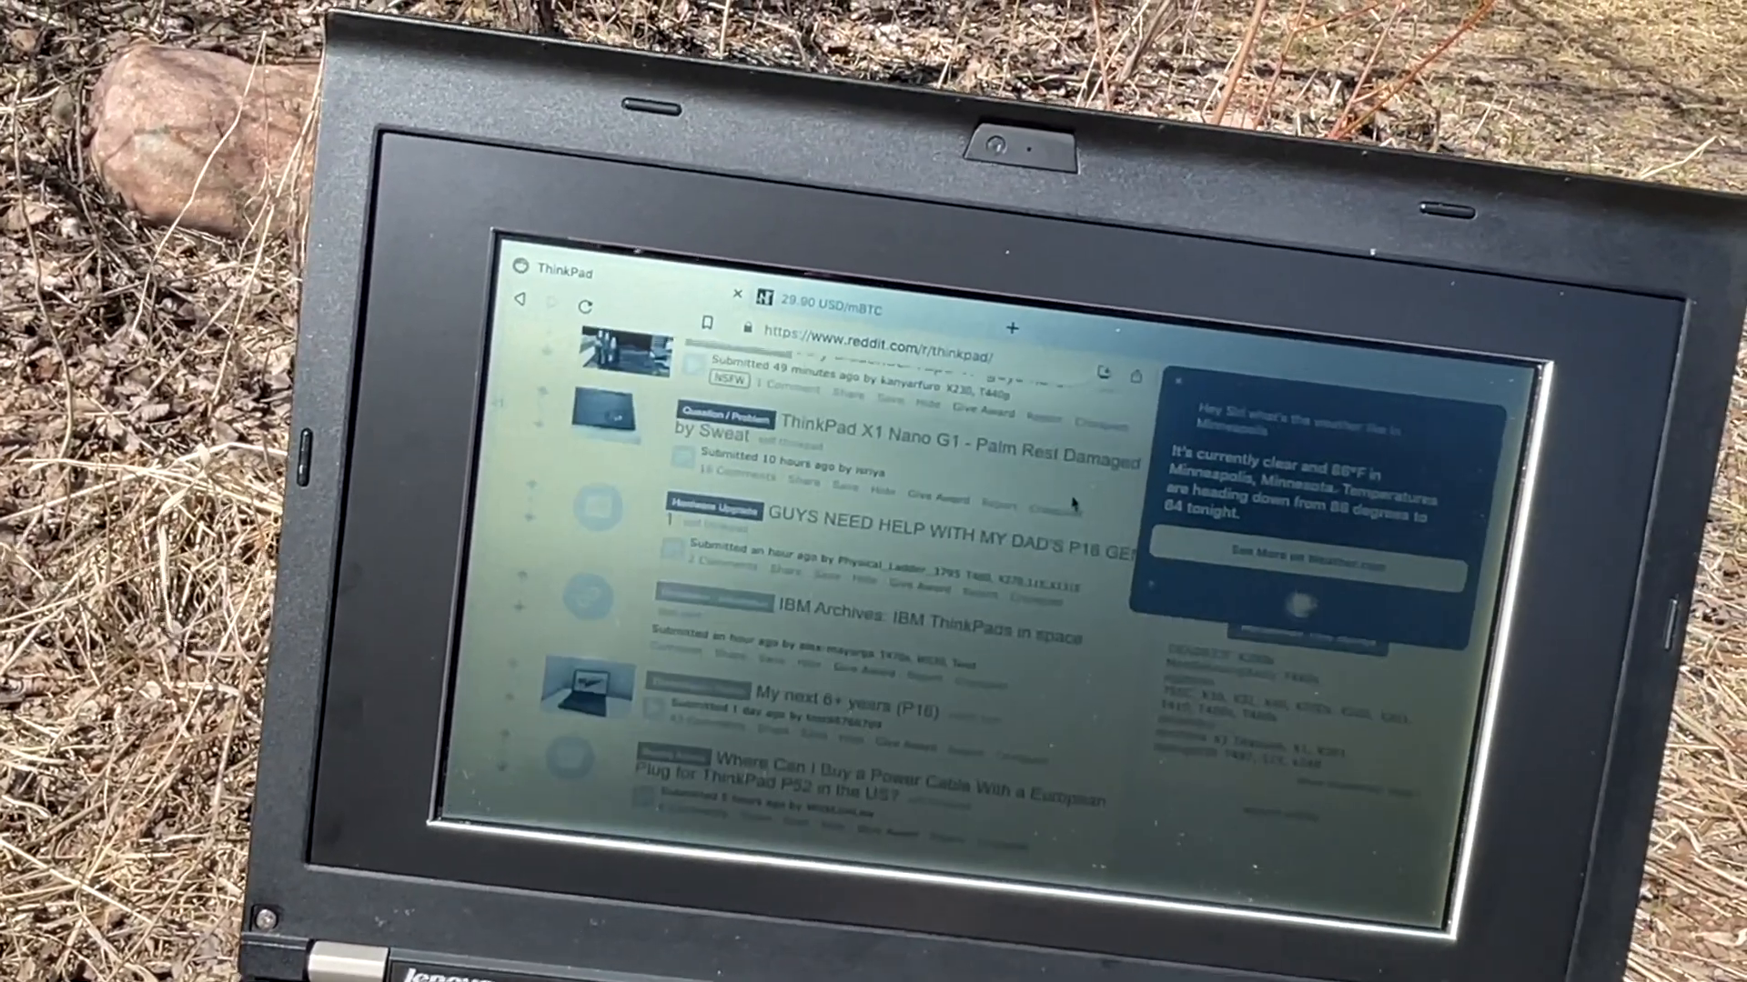